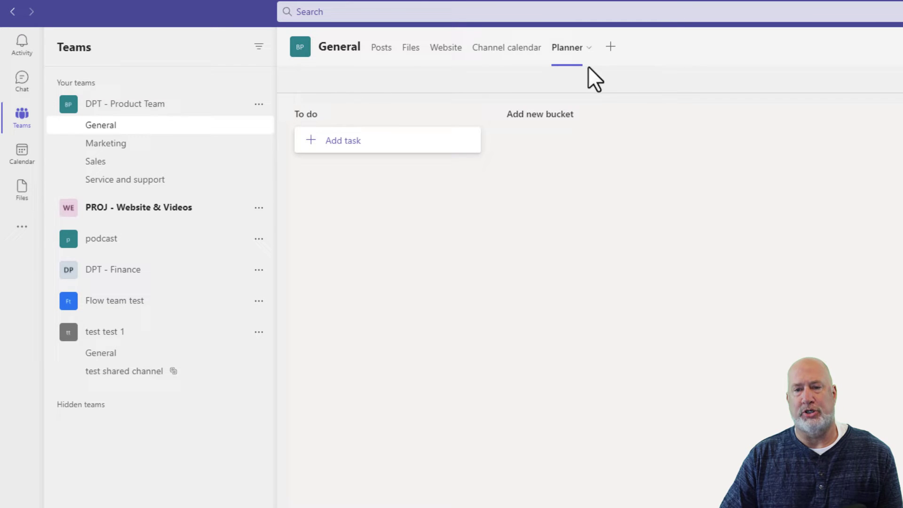
mouse_move(609, 47)
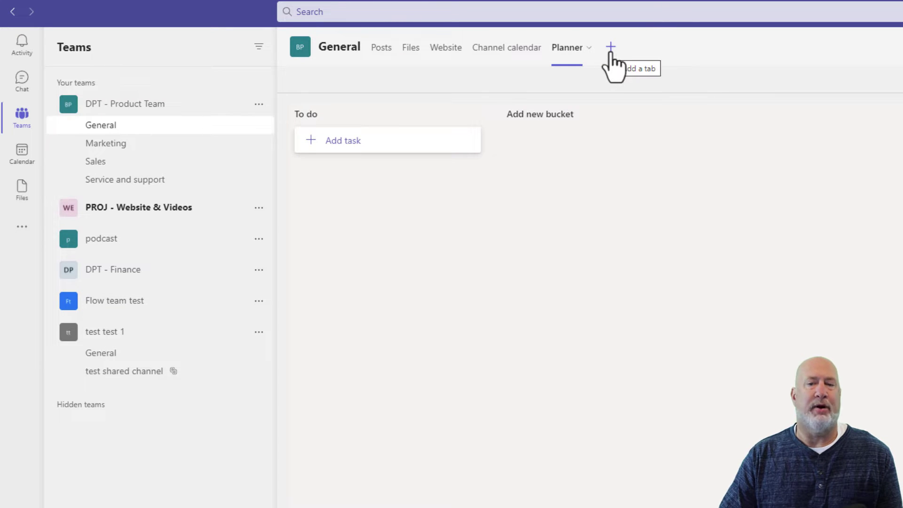
mouse_move(611, 64)
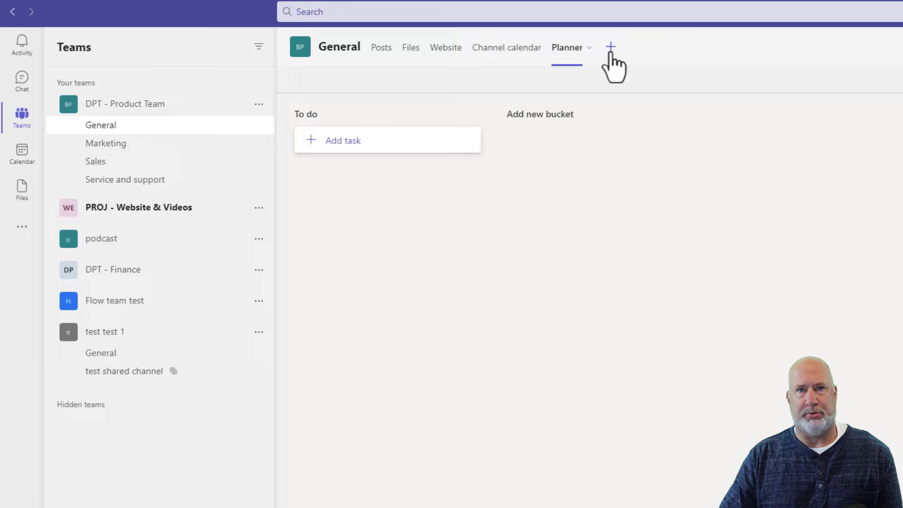
- Dismiss the app gallery and start a Payroll task in the To do bucket
click(610, 46)
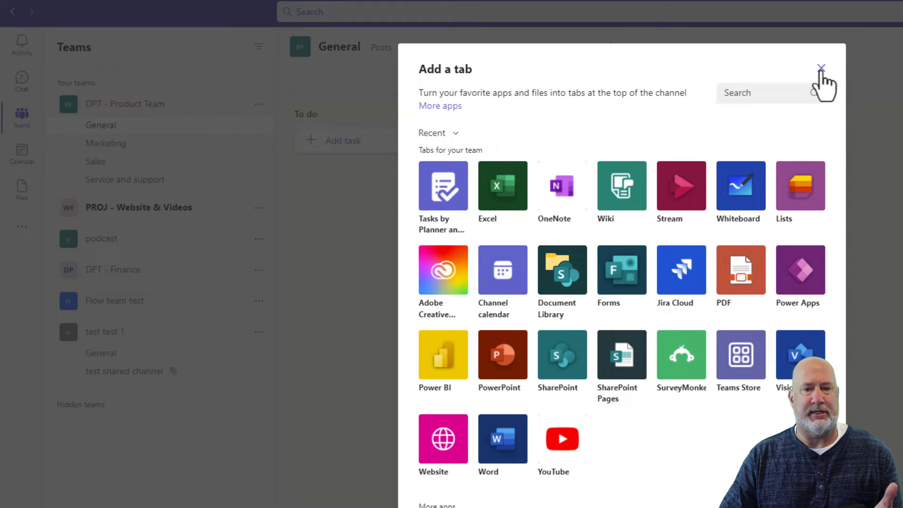
click(821, 69)
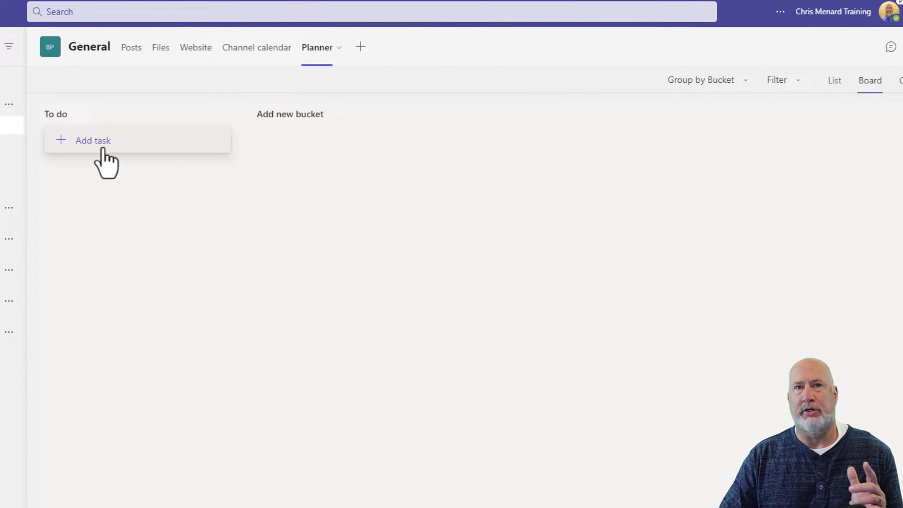
click(93, 140)
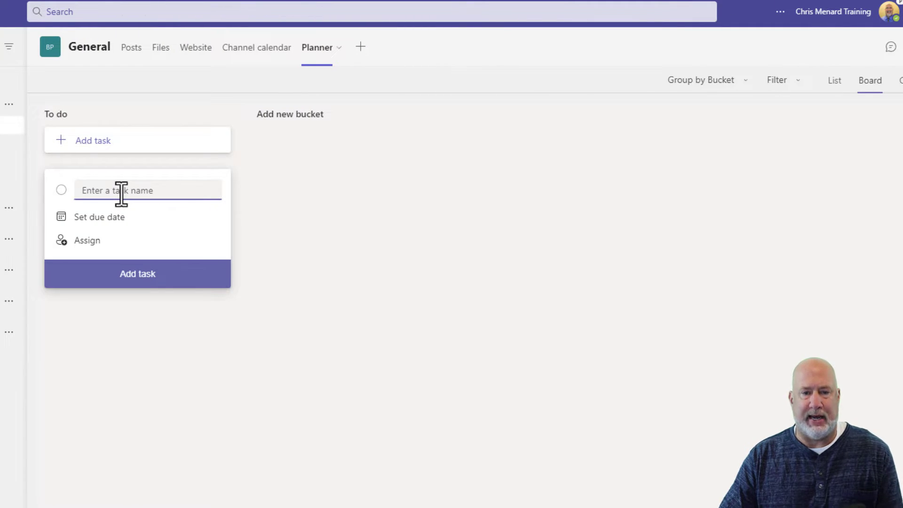
text(Payroll)
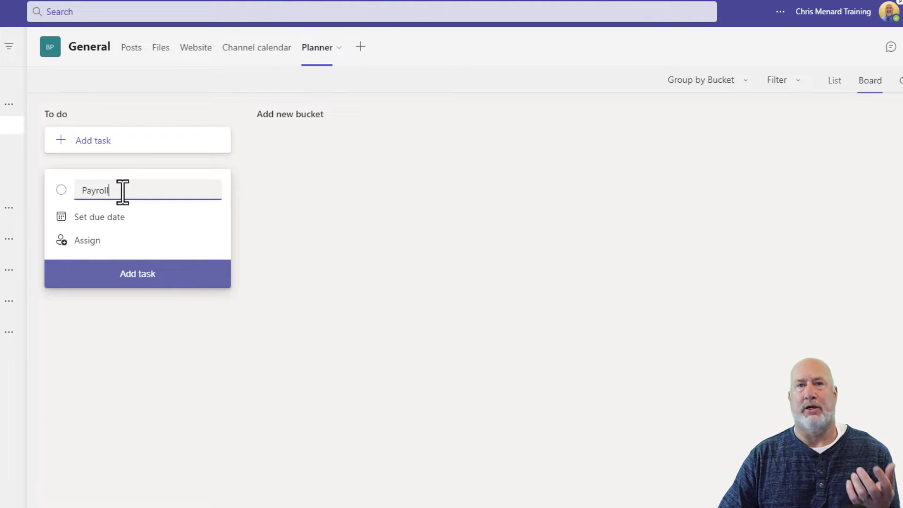
- Give Payroll a 10/31 due date, assign the first suggested member, and add it
click(99, 216)
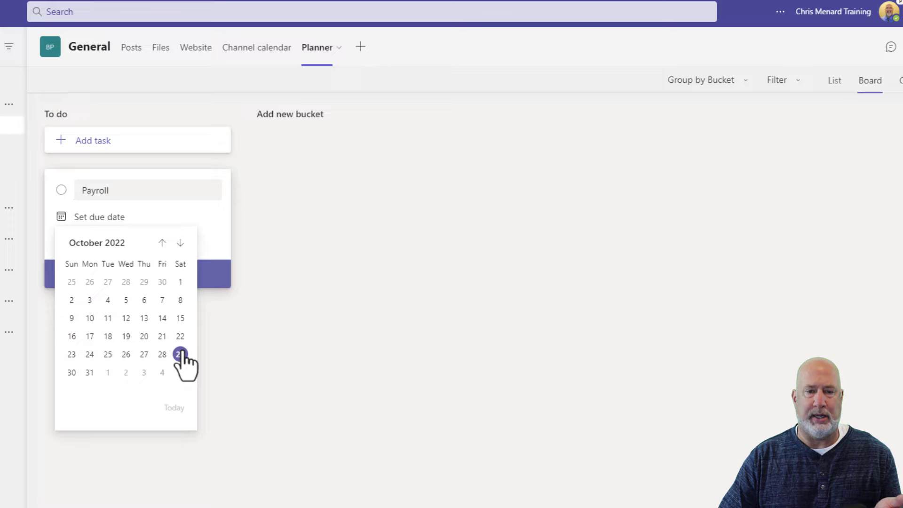
click(180, 354)
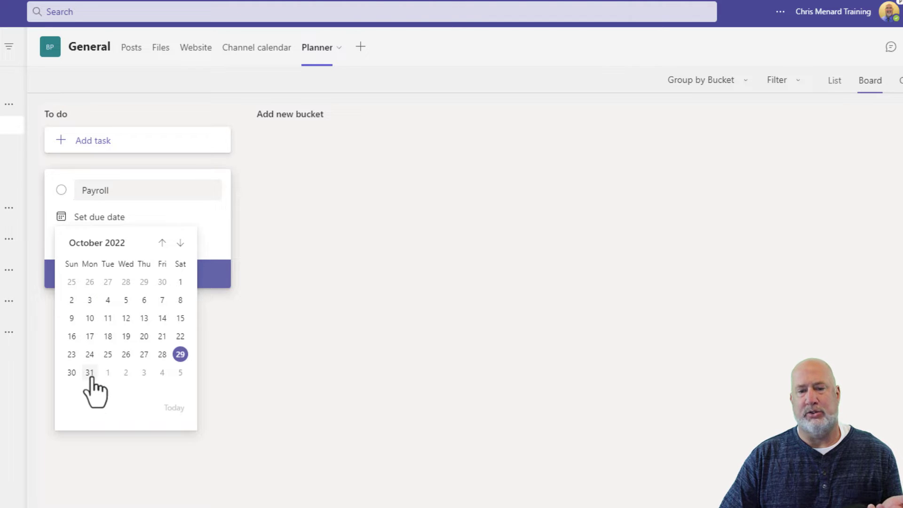
click(90, 372)
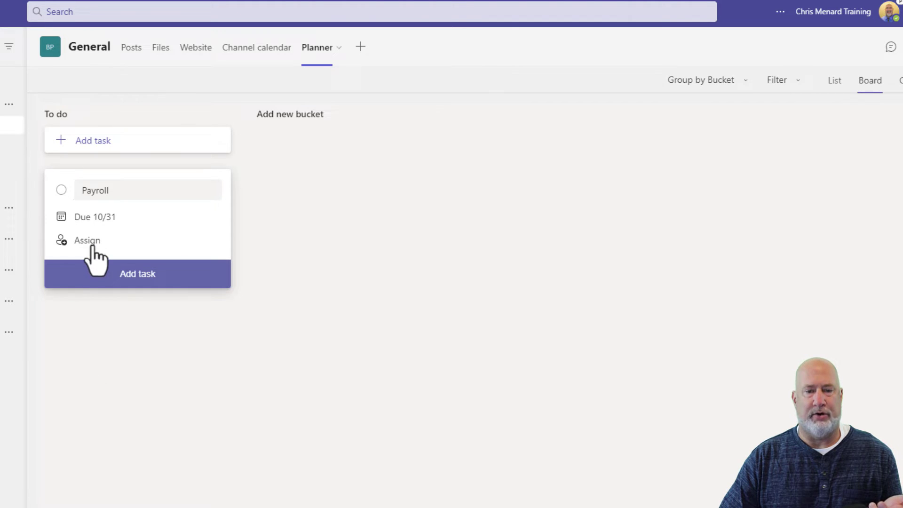
click(87, 240)
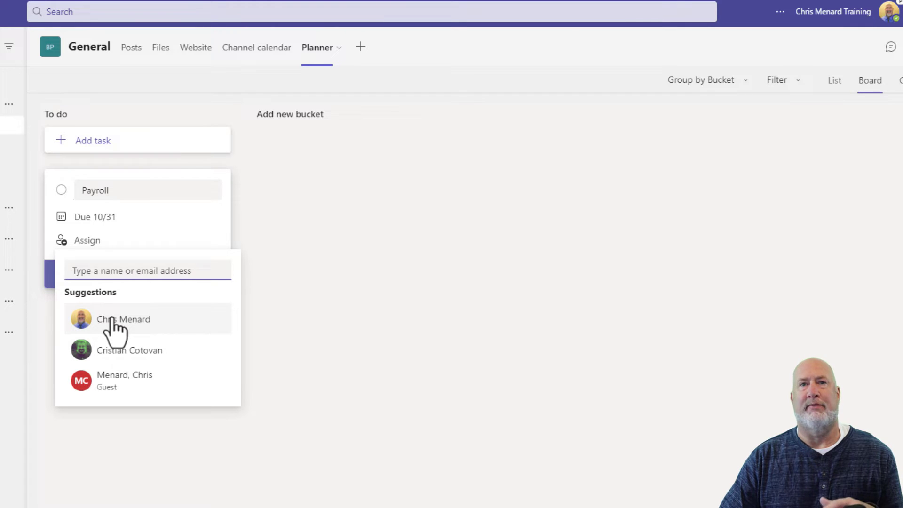
click(123, 319)
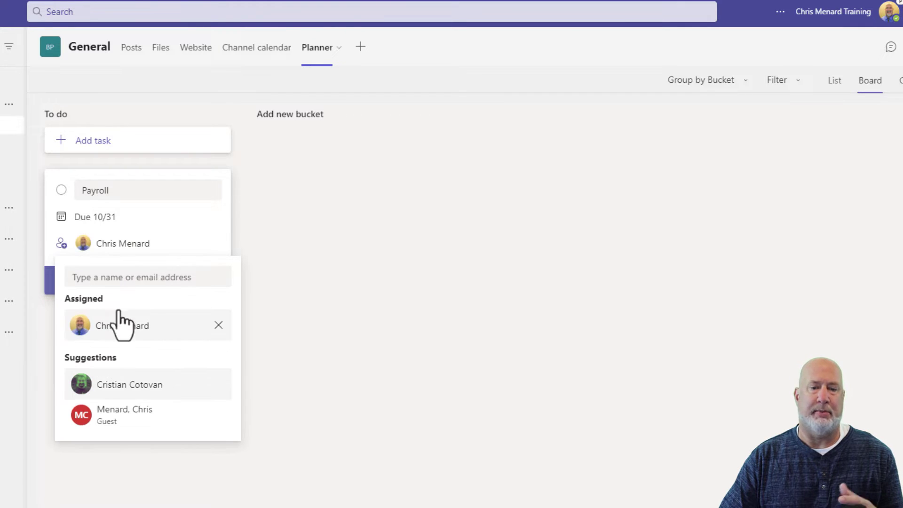
click(266, 229)
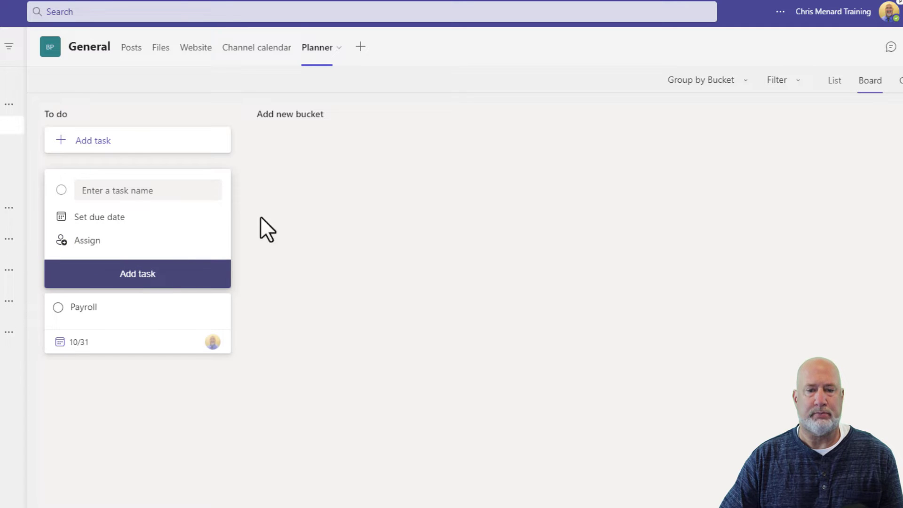
mouse_move(152, 326)
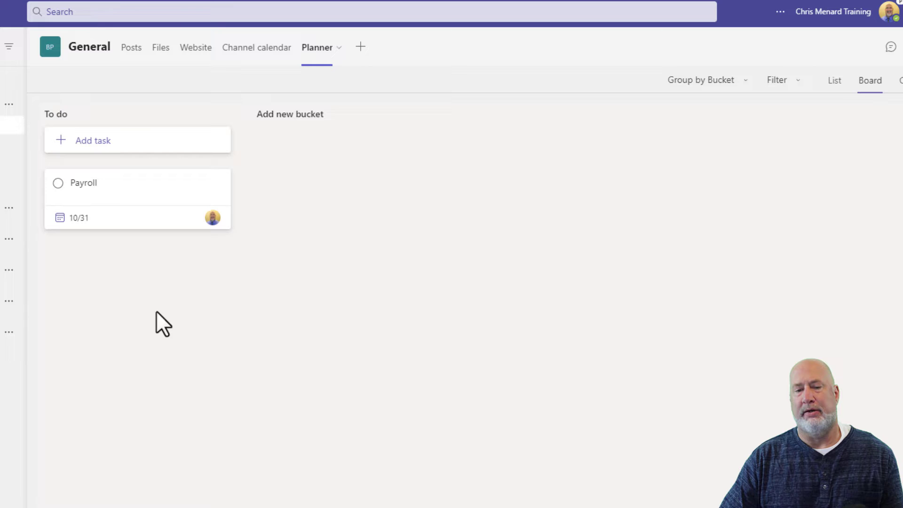
- Make Payroll a custom repeat every 2 weeks on Monday, save, and close its details
click(83, 182)
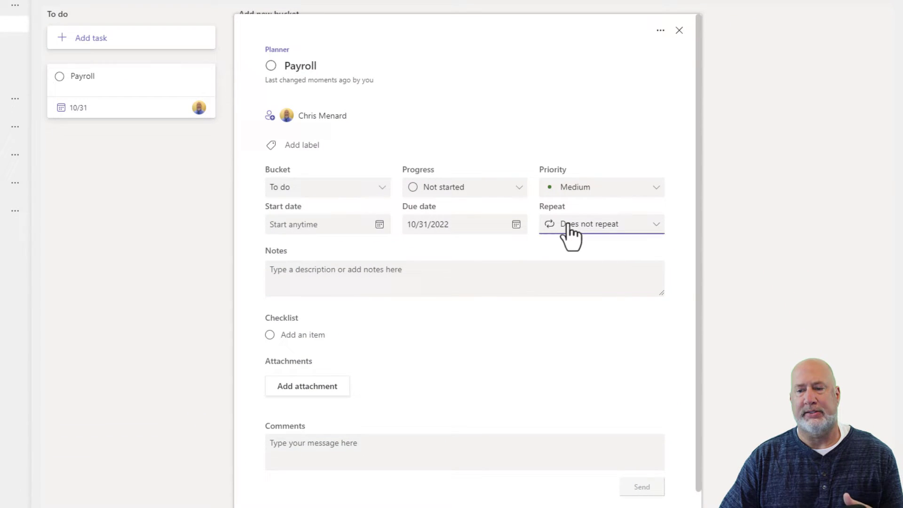
click(600, 223)
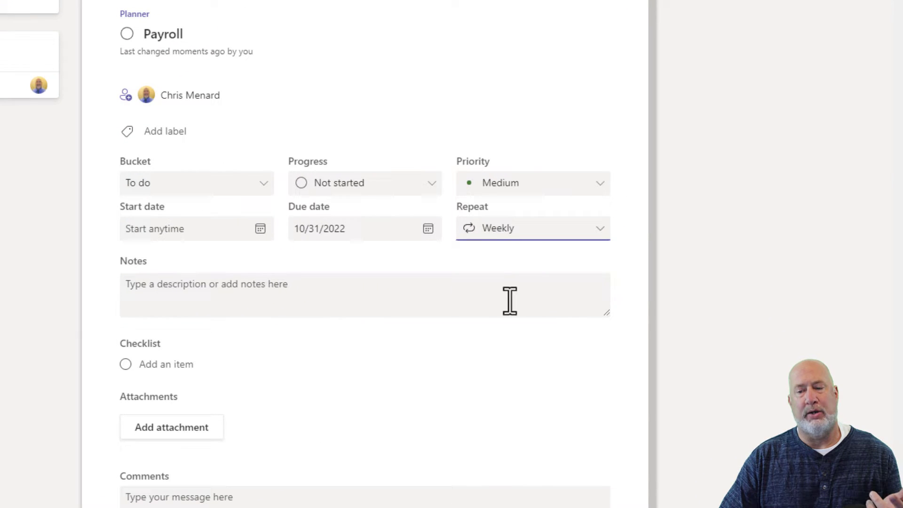
click(530, 228)
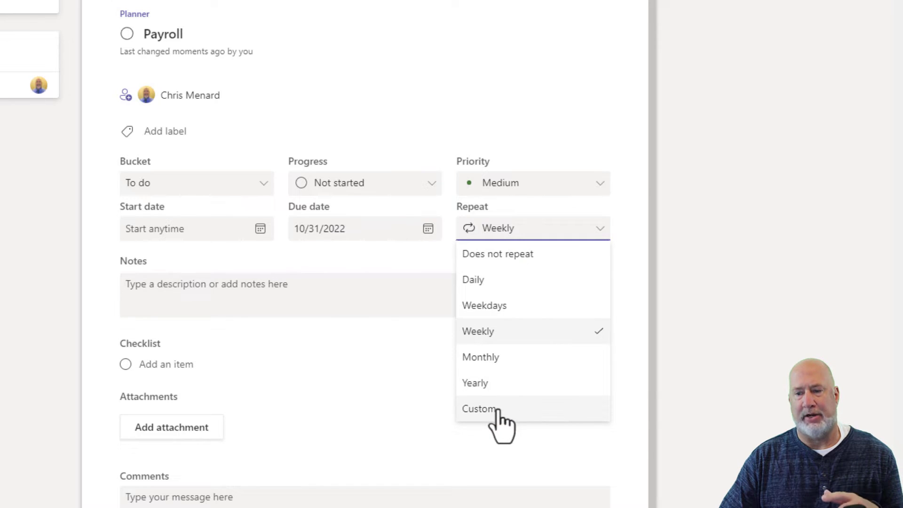
click(478, 408)
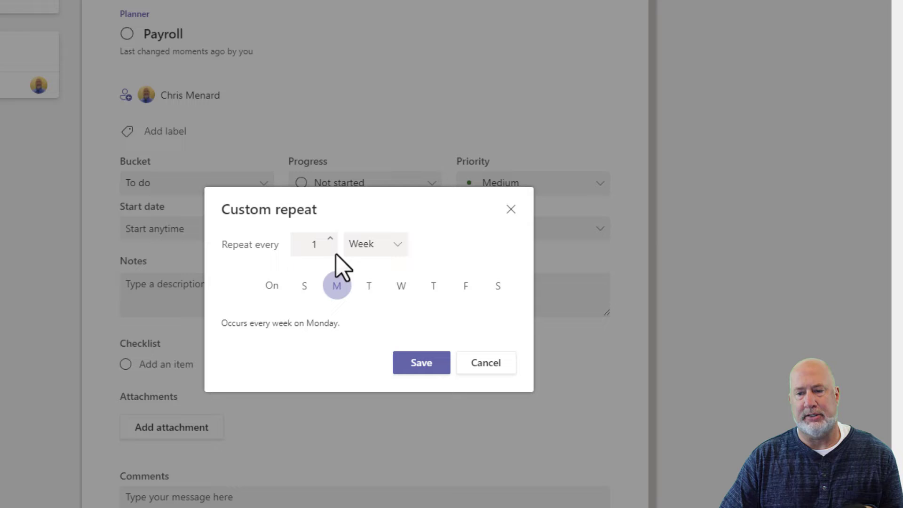
click(330, 238)
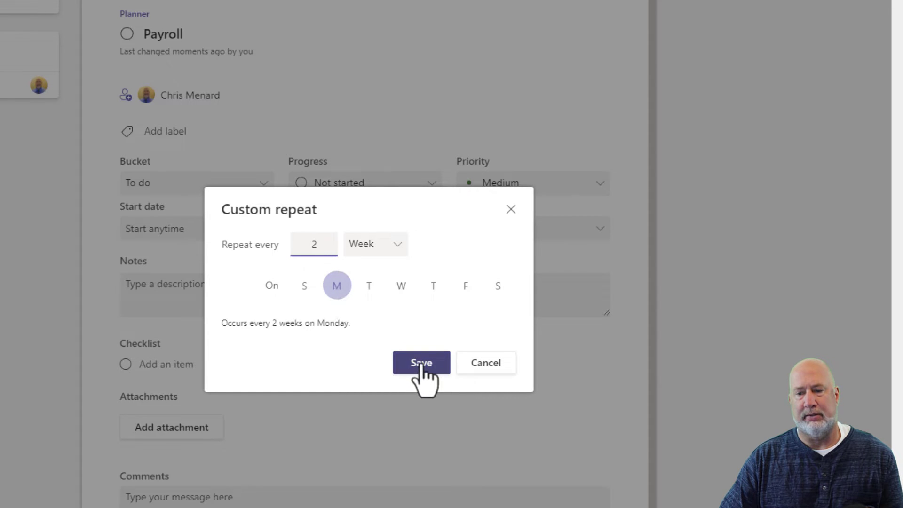
click(420, 362)
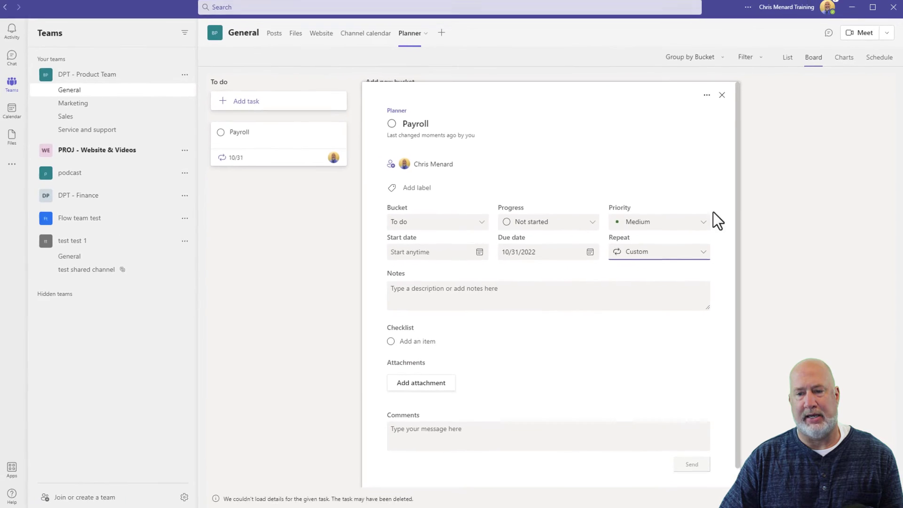
click(722, 94)
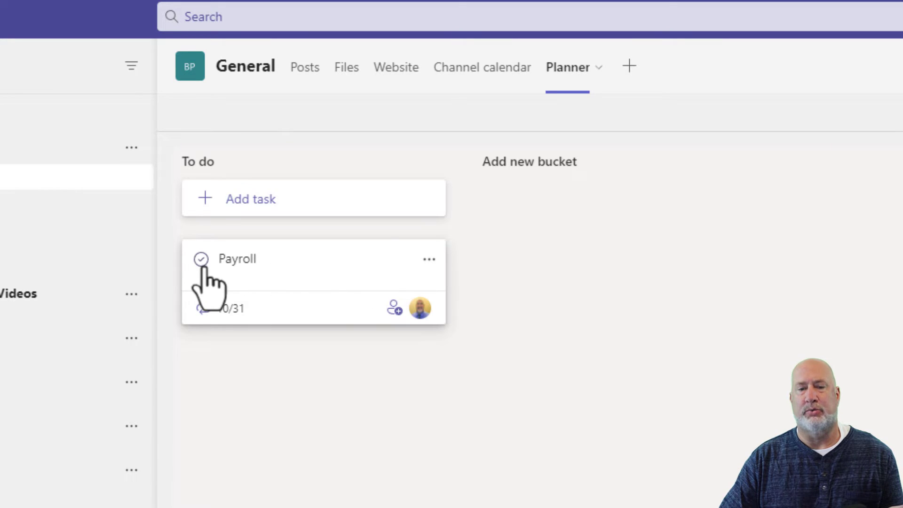
- Complete Payroll twice, checking completed tasks, so the next occurrence is due 11/28
click(201, 259)
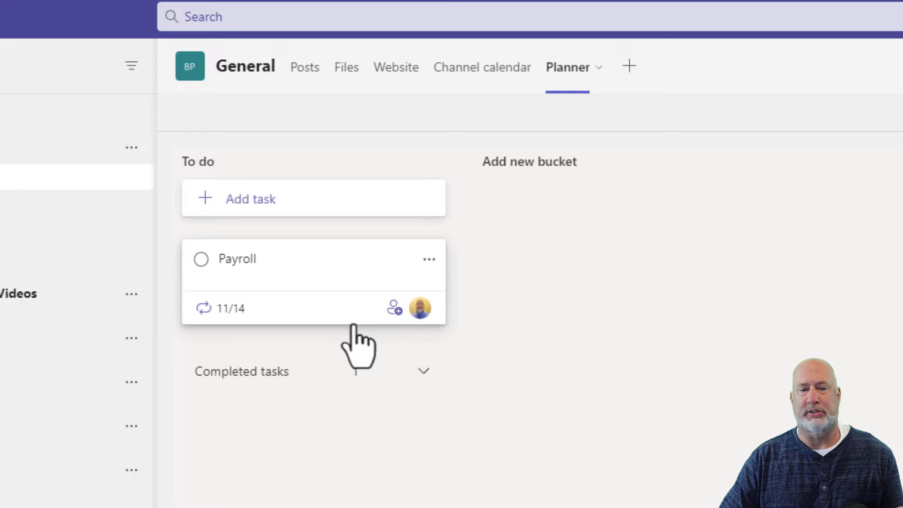
click(241, 370)
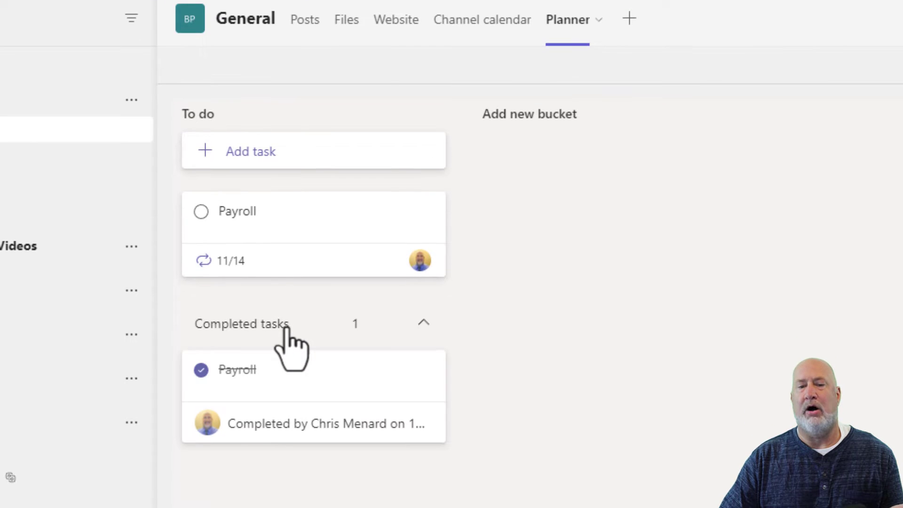
click(241, 323)
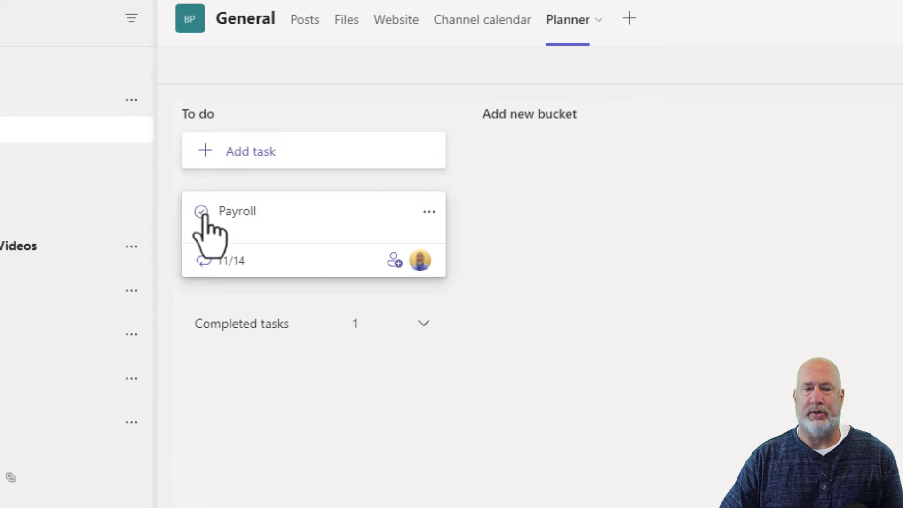
click(201, 210)
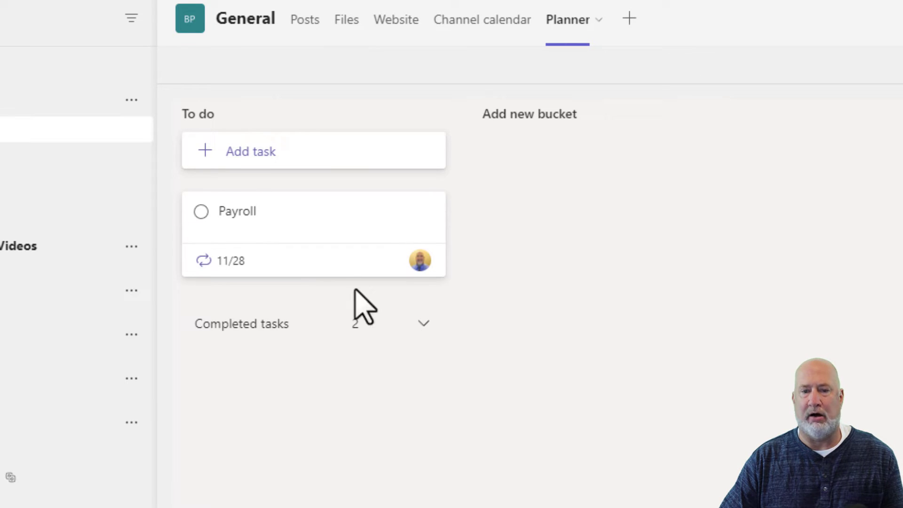
mouse_move(288, 254)
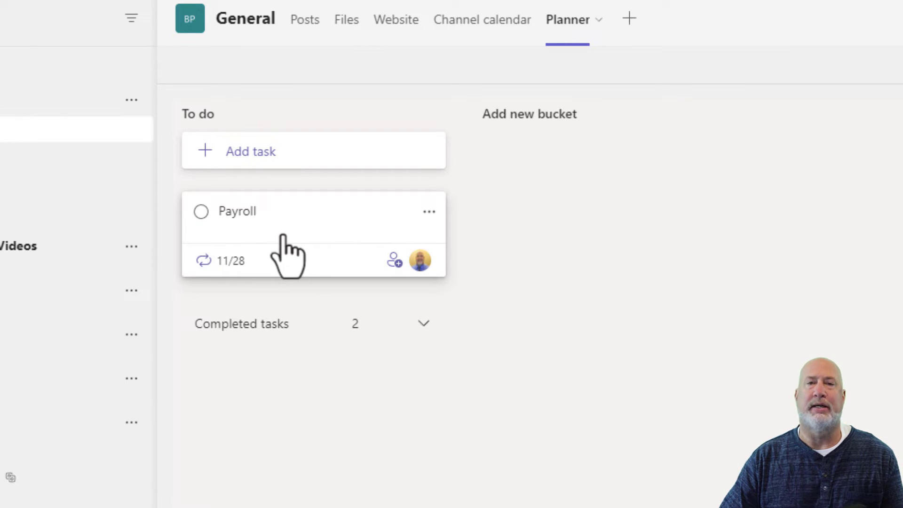
- Add a 'budget' task to To do, due November 25, assigned to the suggested member
click(250, 151)
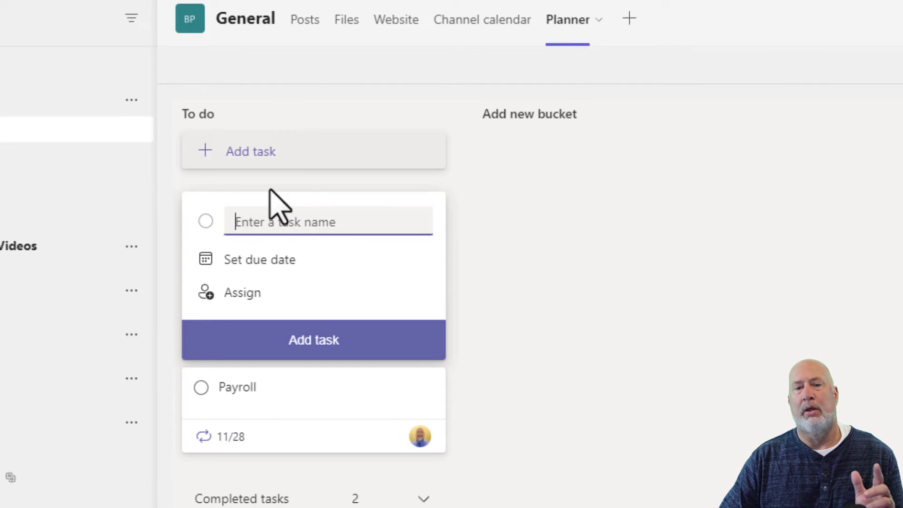
text(test)
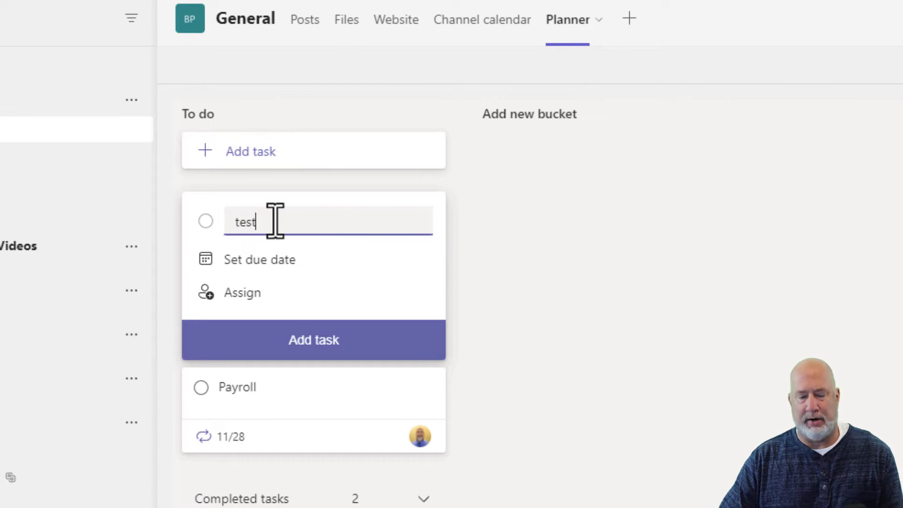
text(budget)
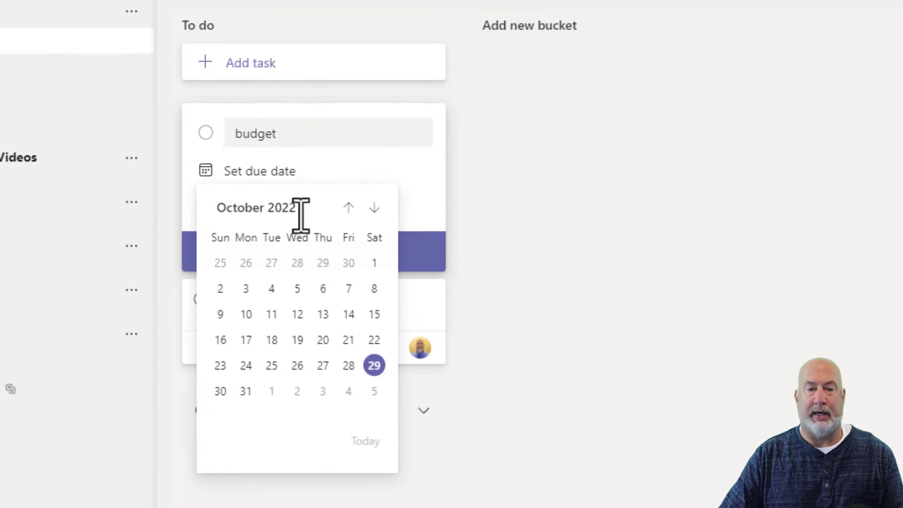
mouse_move(236, 415)
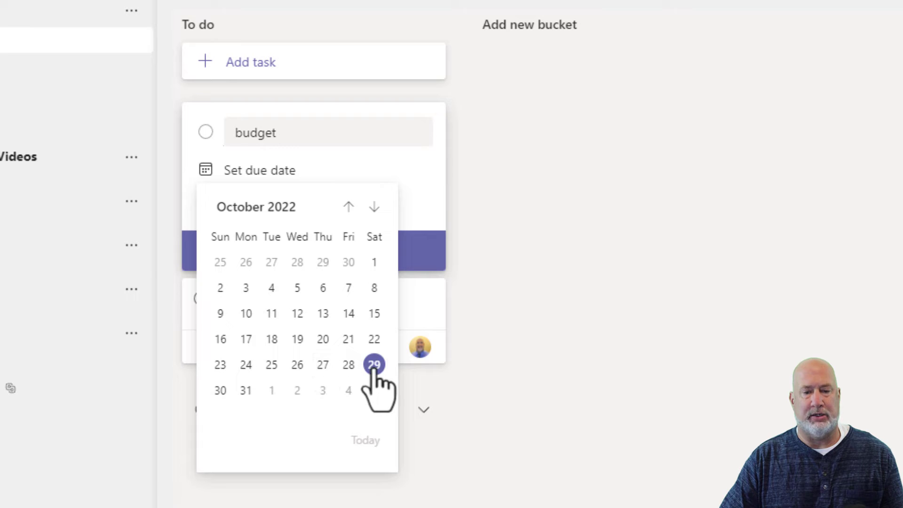
click(374, 207)
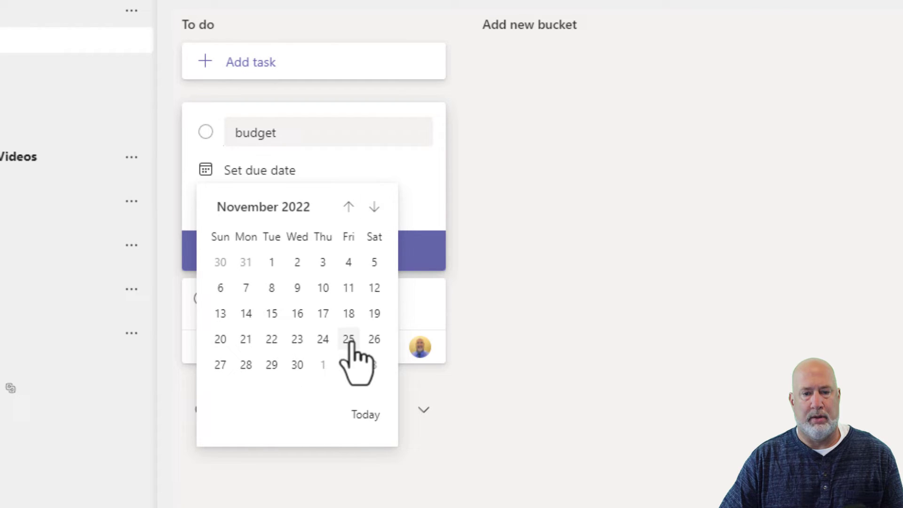
click(348, 338)
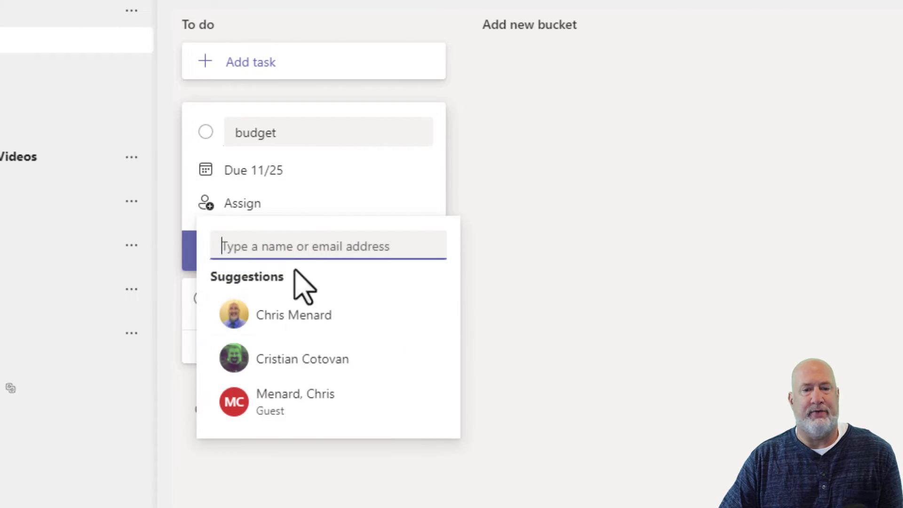
click(293, 314)
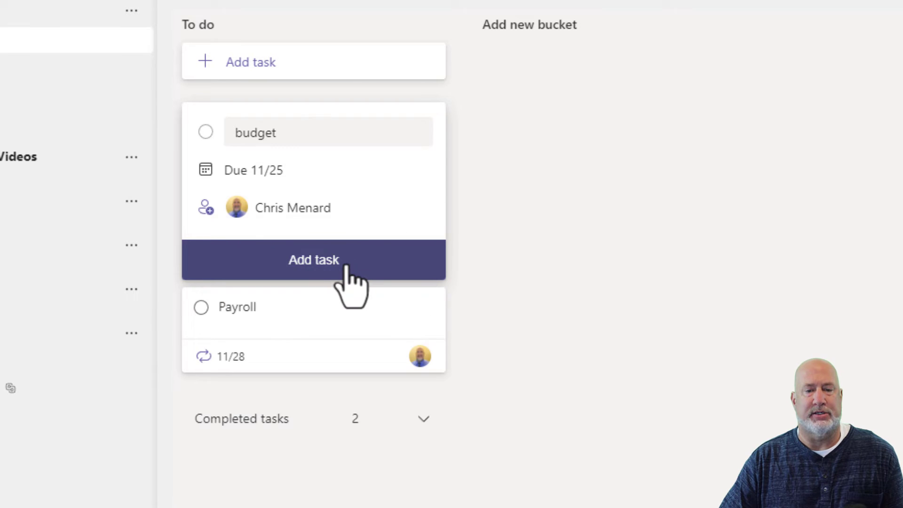
click(254, 132)
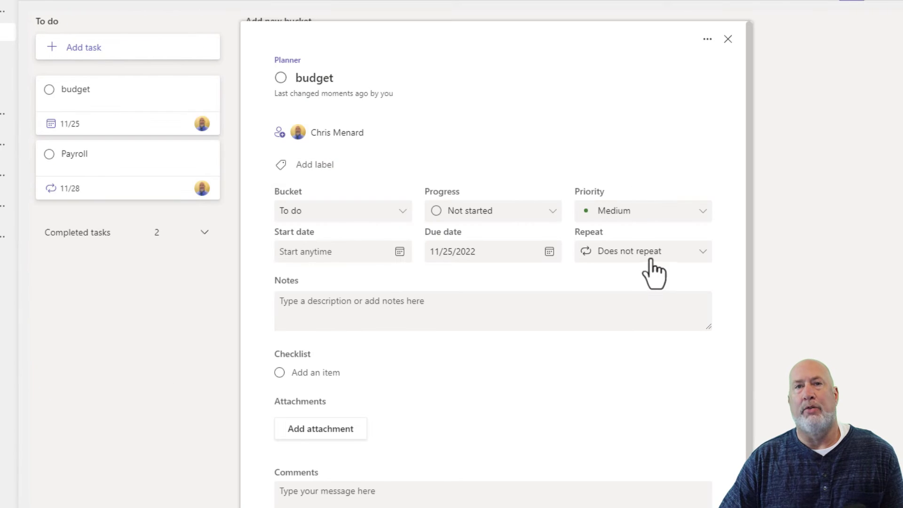
- Set budget to a custom monthly repeat on the fourth Friday and save
click(636, 251)
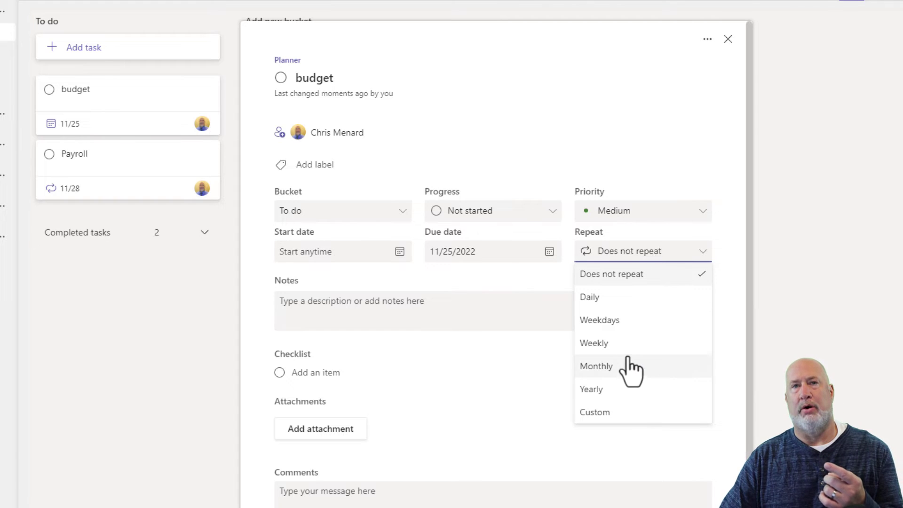
click(596, 366)
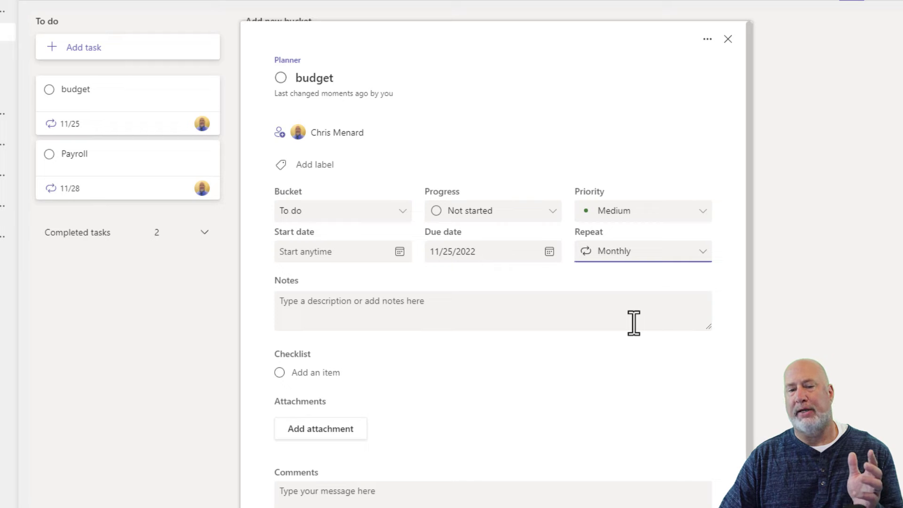
mouse_move(636, 275)
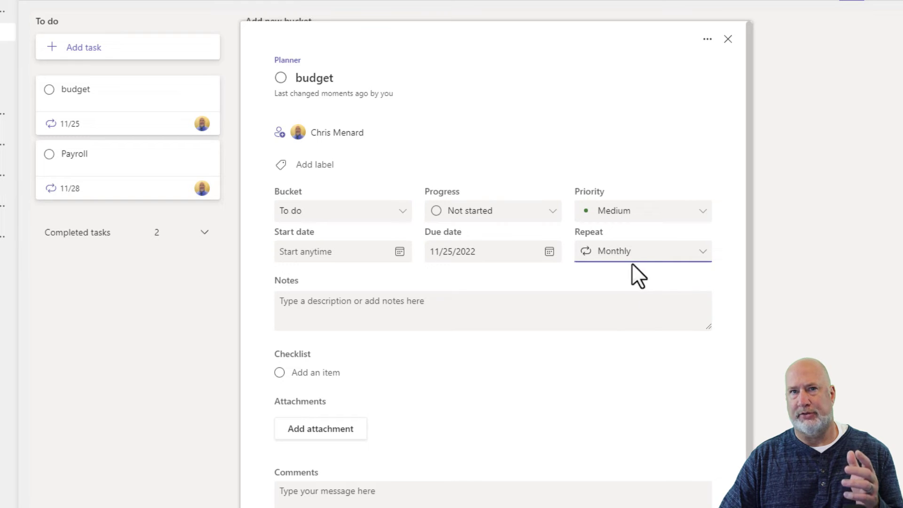
click(641, 250)
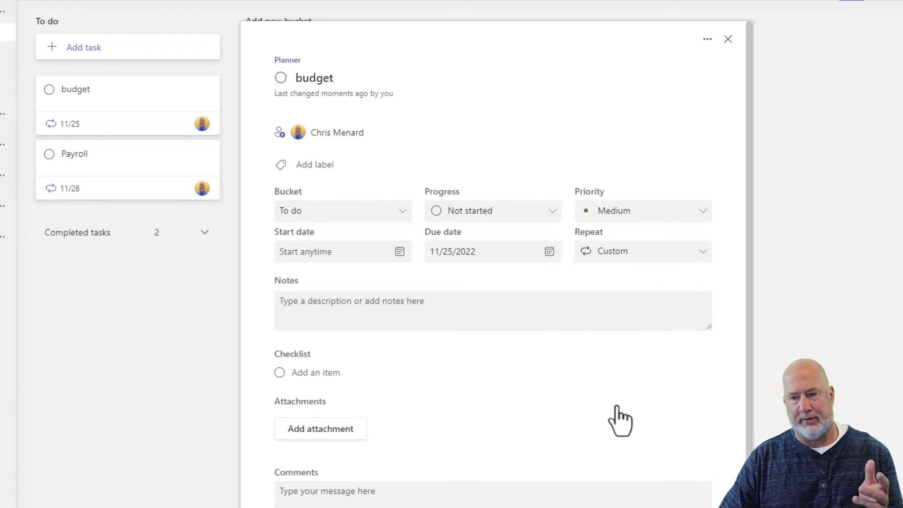
click(641, 250)
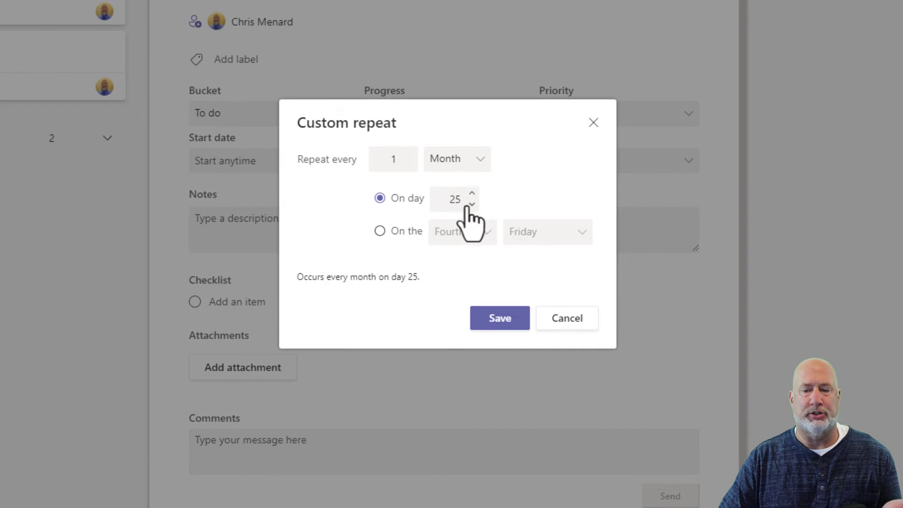
click(379, 231)
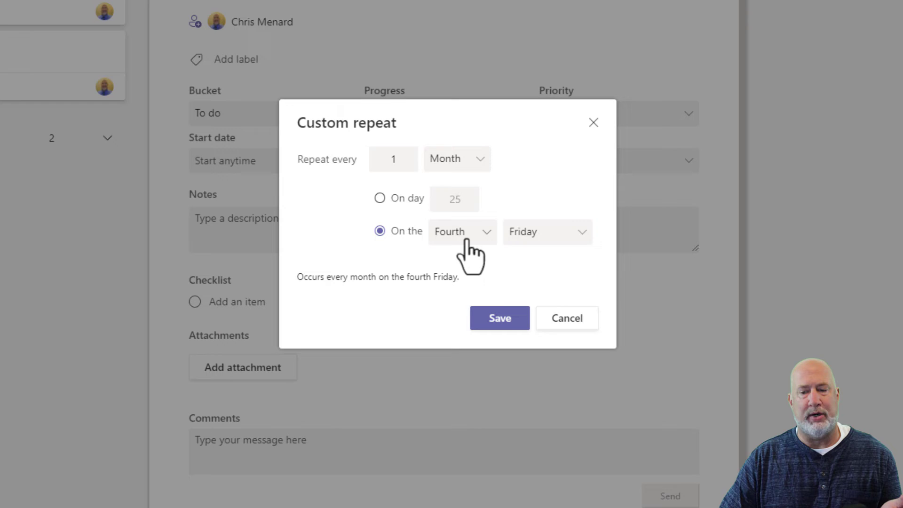
mouse_move(507, 248)
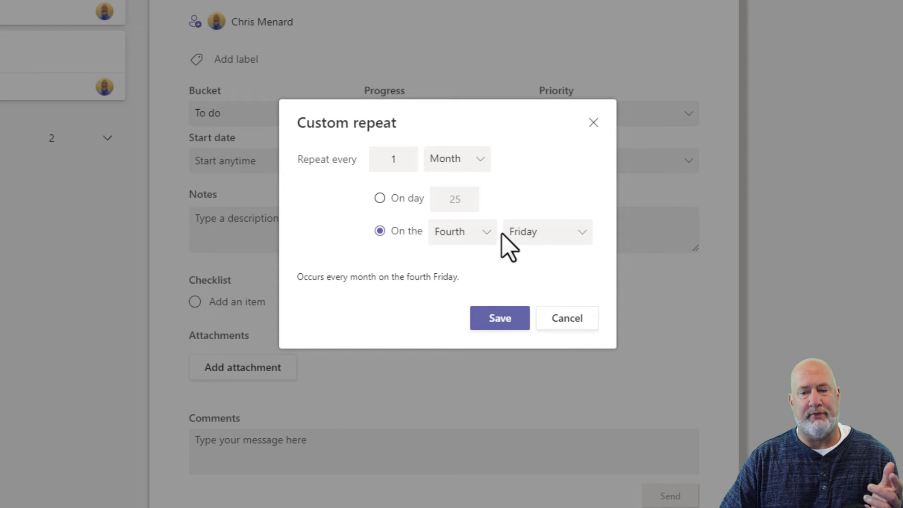
mouse_move(530, 239)
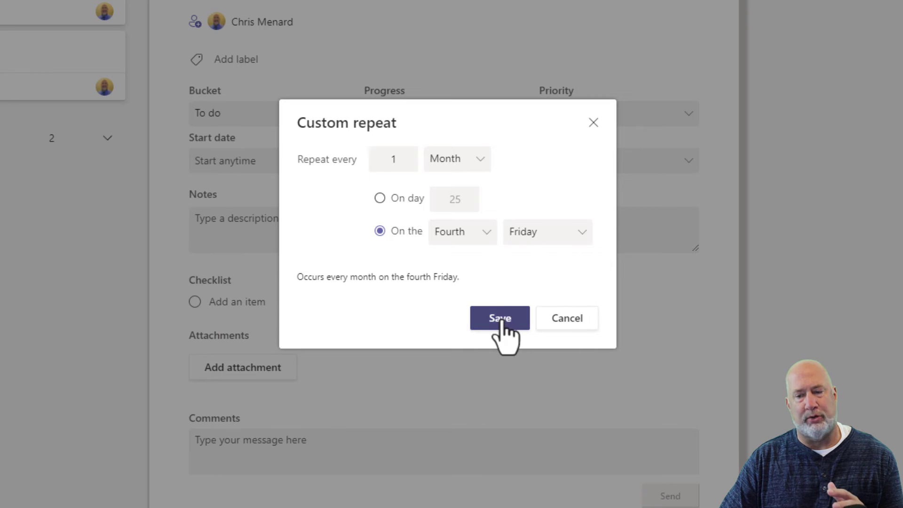
click(499, 318)
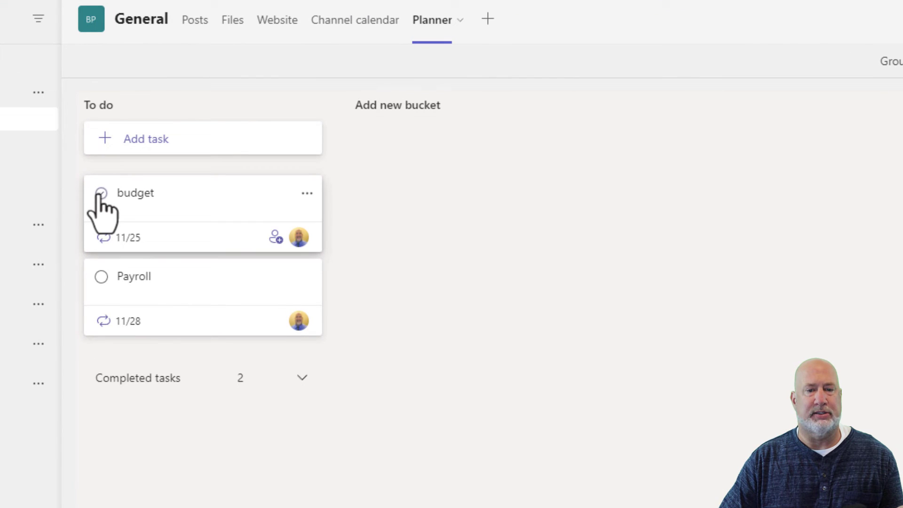
- Complete the budget task and then its rolled-forward 12/23 occurrence
click(102, 193)
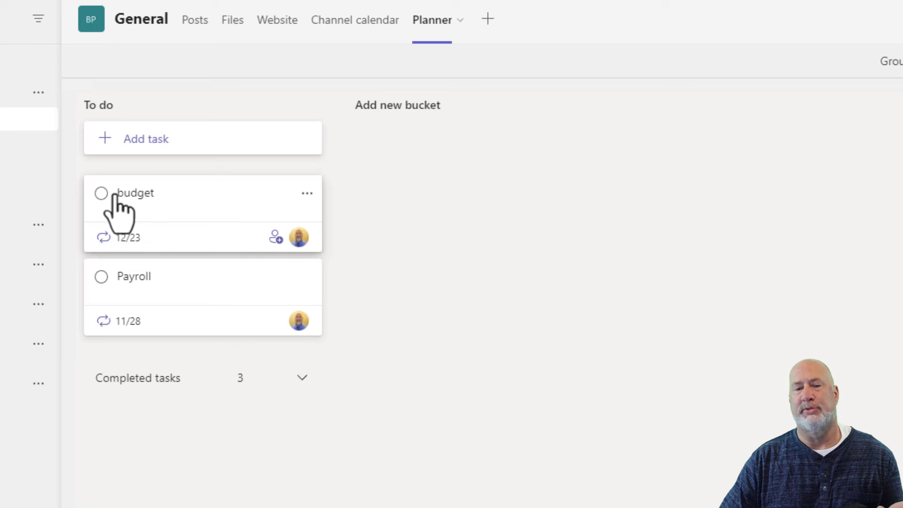
click(101, 193)
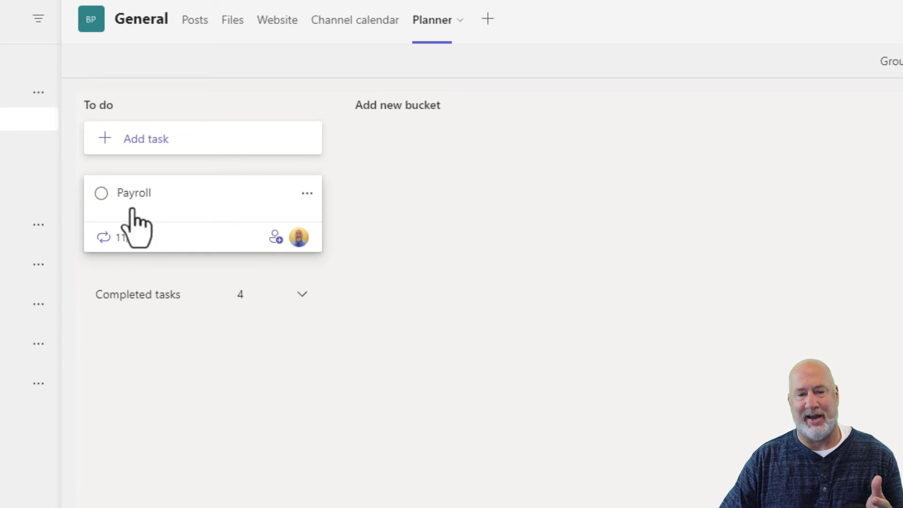